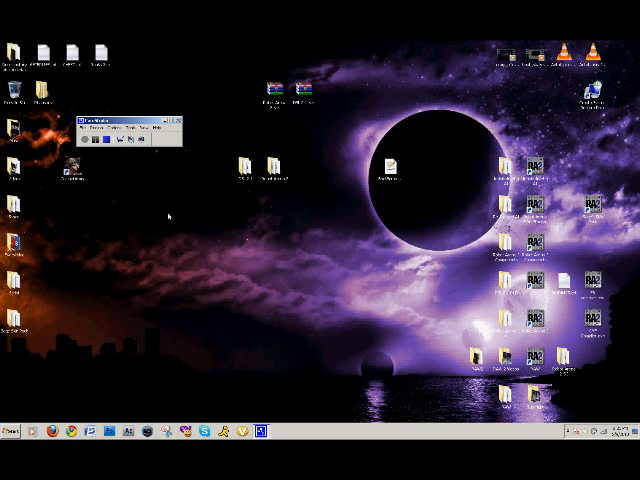
mouse_move(168, 215)
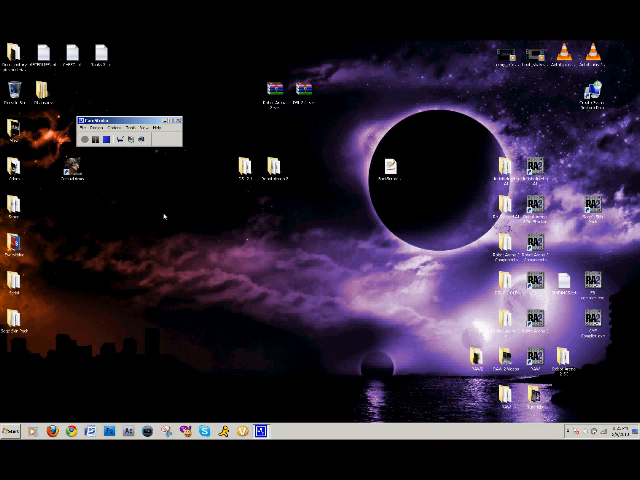
mouse_move(166, 240)
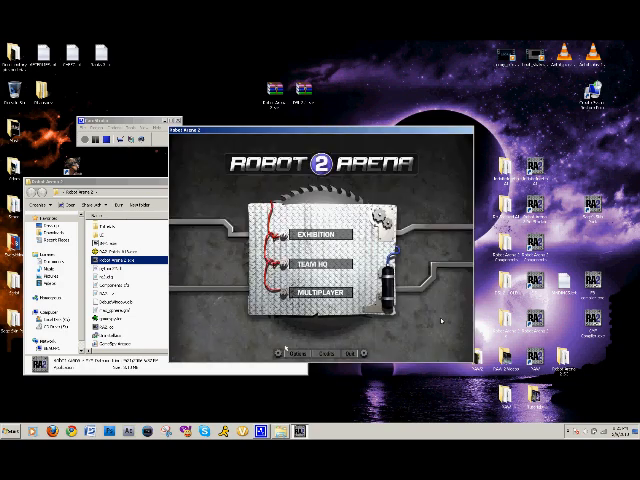
Set graphics detail to Low in Options and confirm
left_click(290, 366)
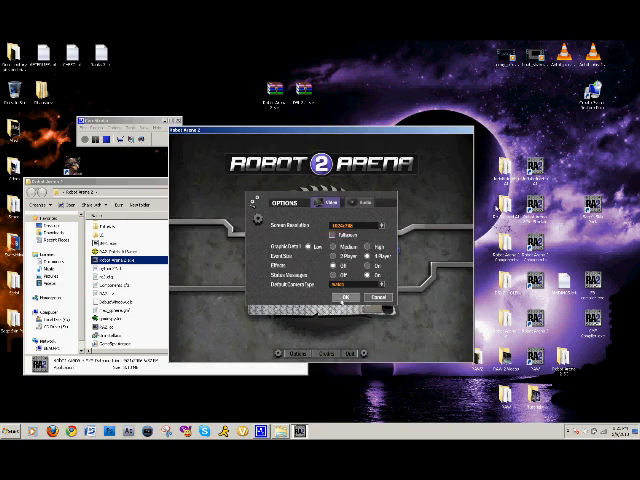
left_click(345, 299)
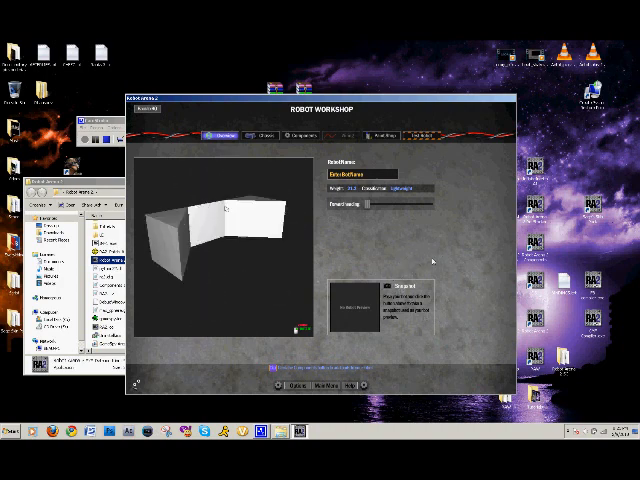
Switch Robot Workshop to the Chassis tab to edit the baseplate outline
left_click(268, 132)
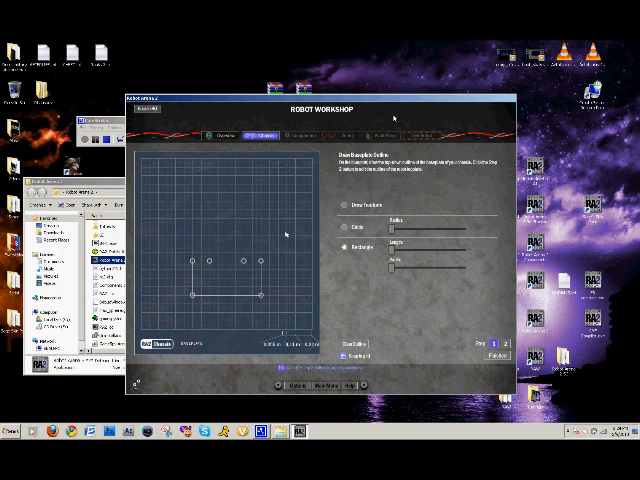
mouse_move(245, 248)
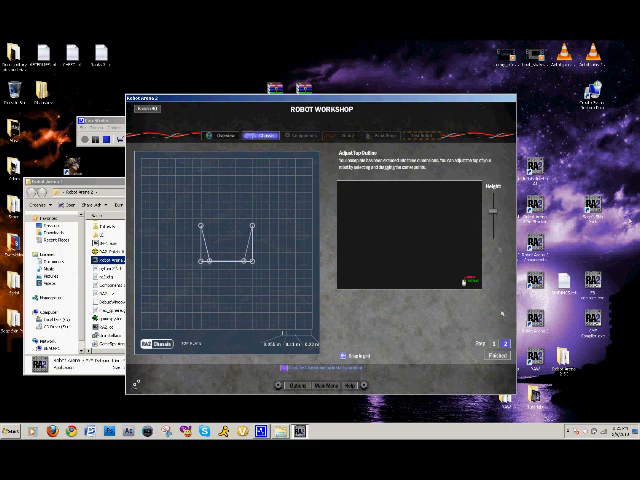
Adjust the top outline shape on the chassis grid
left_click_drag(243, 258, 280, 294)
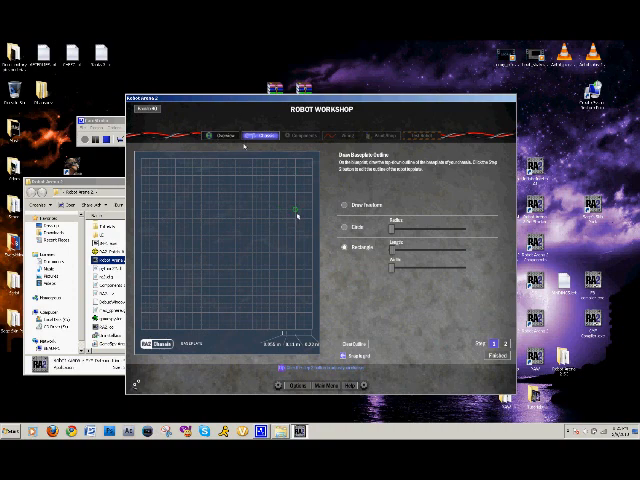
Drag out a wider U-shaped baseplate outline on the grid
left_click_drag(160, 210, 298, 297)
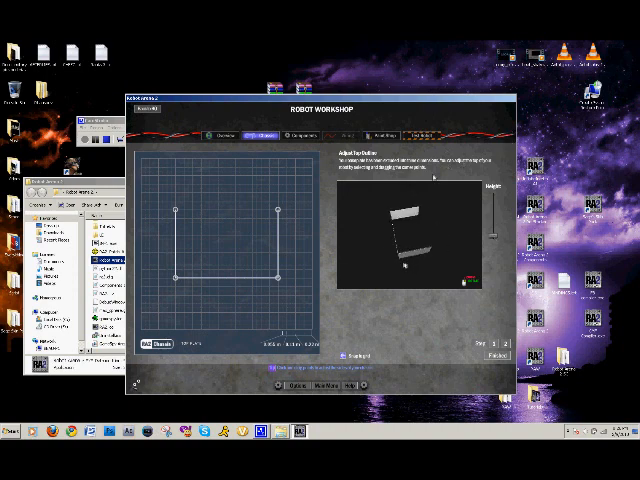
Mark the thin-walled chassis design as finished
left_click(285, 135)
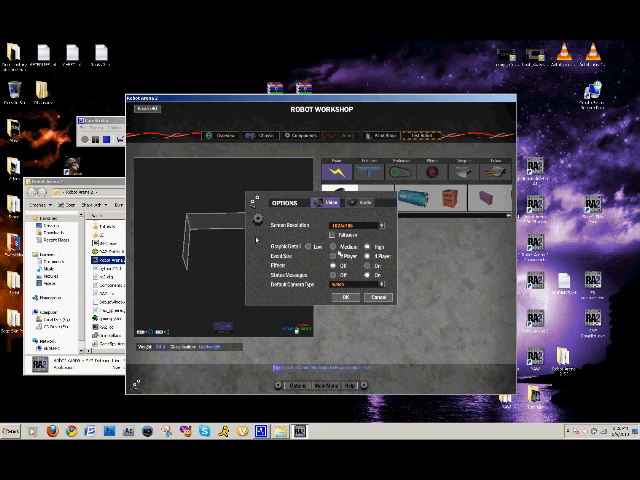
Apply the changed graphics detail setting with OK
left_click(344, 298)
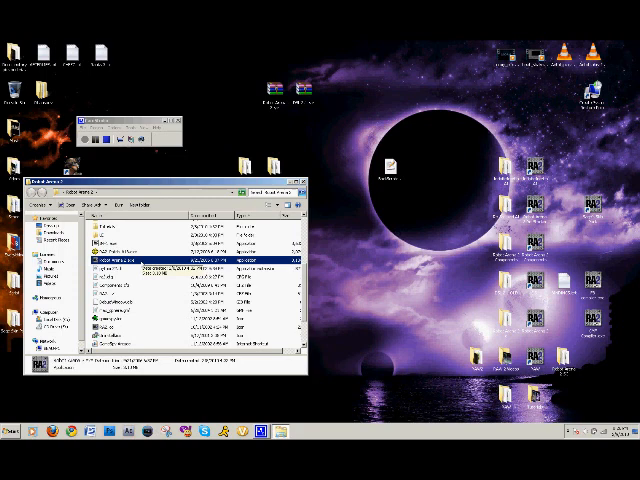
Launch the Robot Arena 2 executable from the game folder
double_click(120, 262)
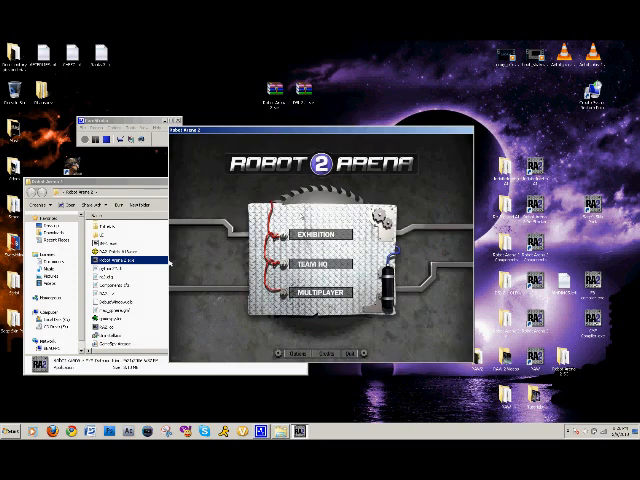
Confirm Low graphics detail in Options
left_click(287, 354)
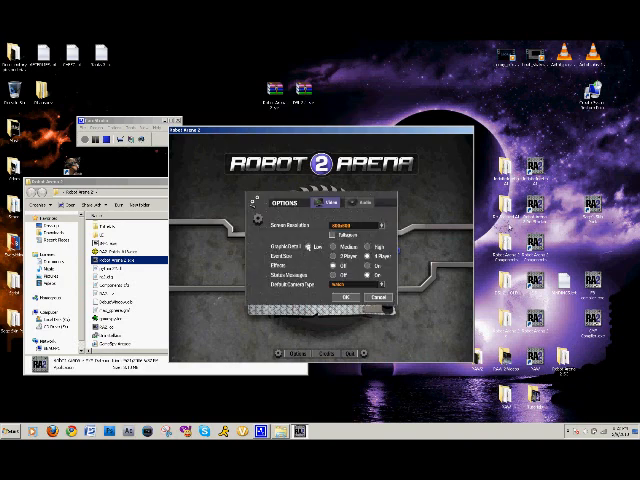
left_click(344, 299)
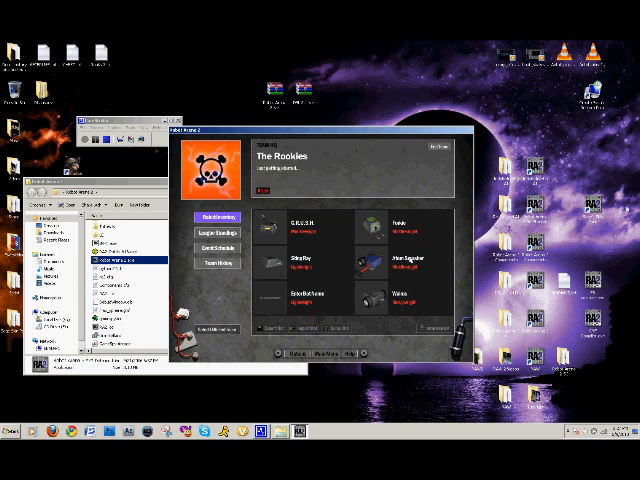
Select a team robot in the inventory and load it with Edit Bot
left_click(408, 262)
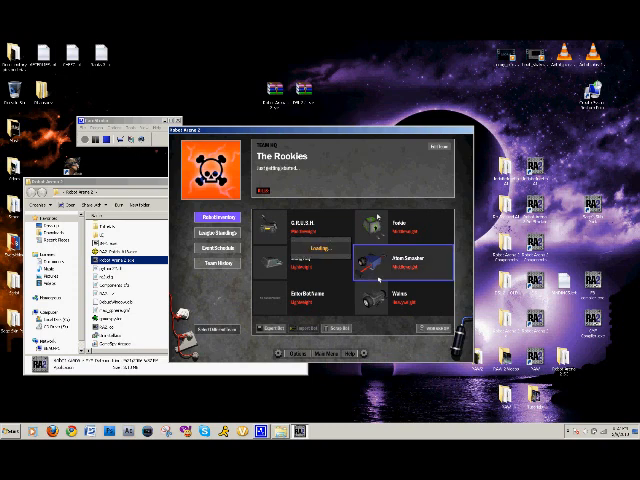
left_click(212, 218)
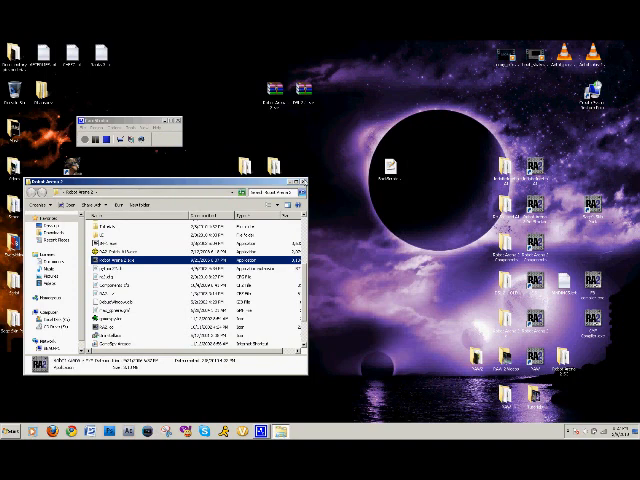
mouse_move(305, 185)
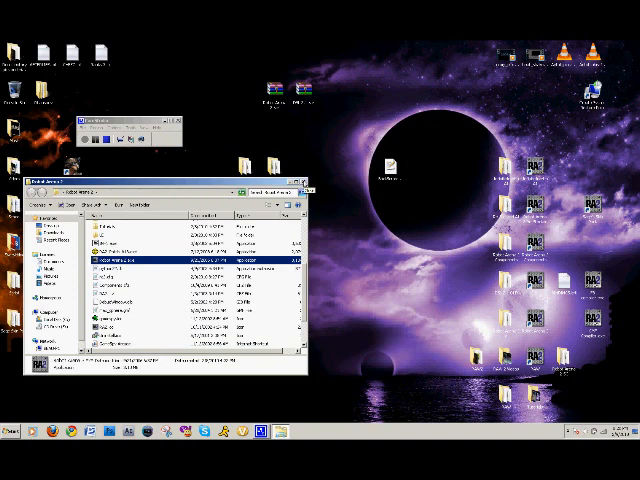